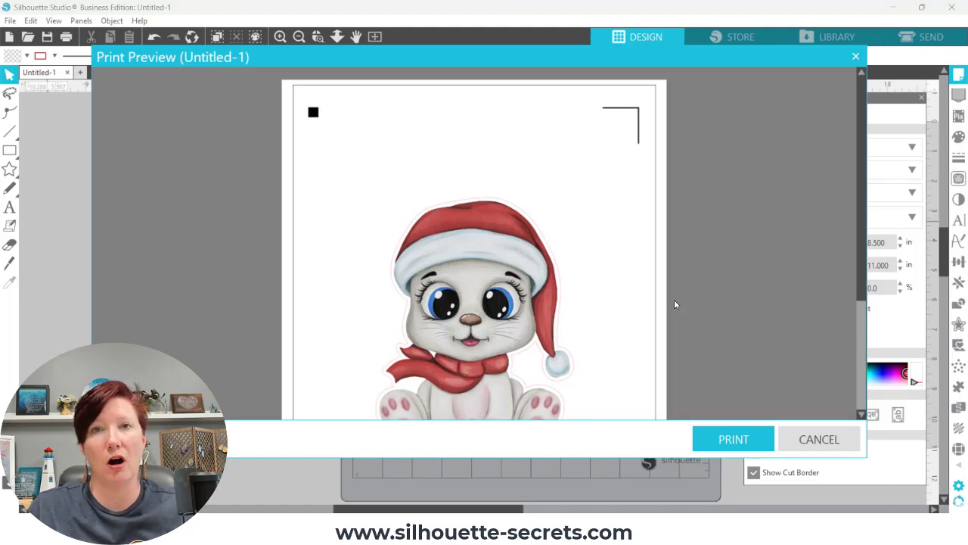
pyautogui.moveTo(732, 444)
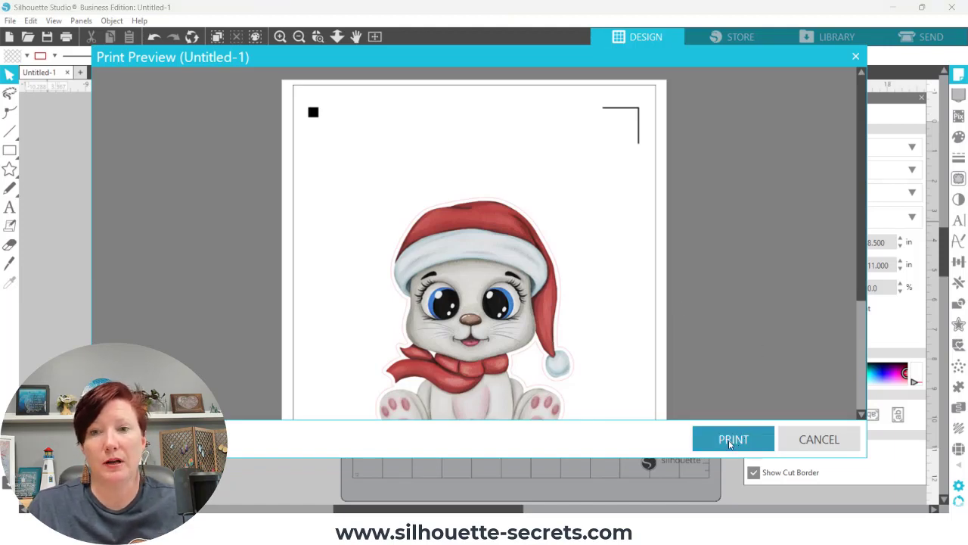
# Start printing the previewed kitten page, bringing up the printer selection with the Canon printer.
pyautogui.click(733, 439)
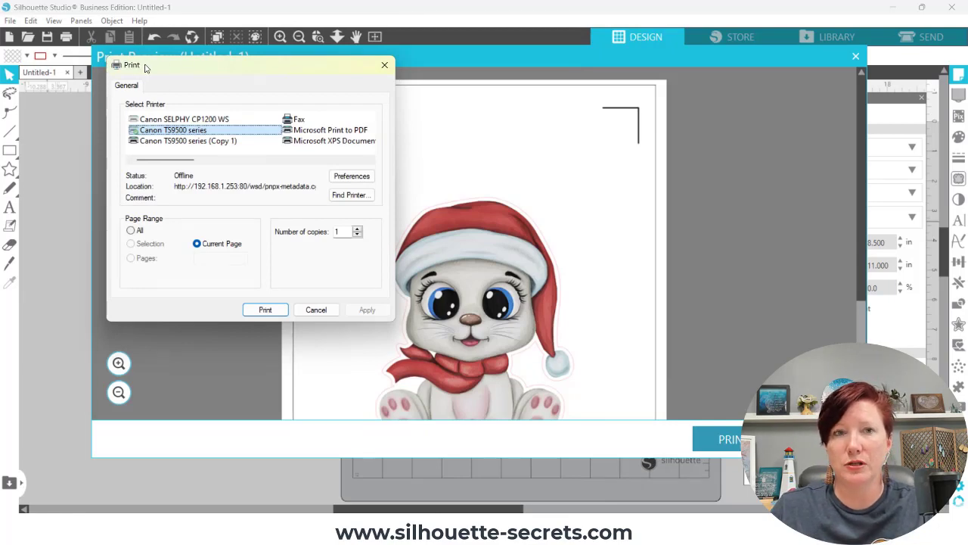
pyautogui.moveTo(185, 130)
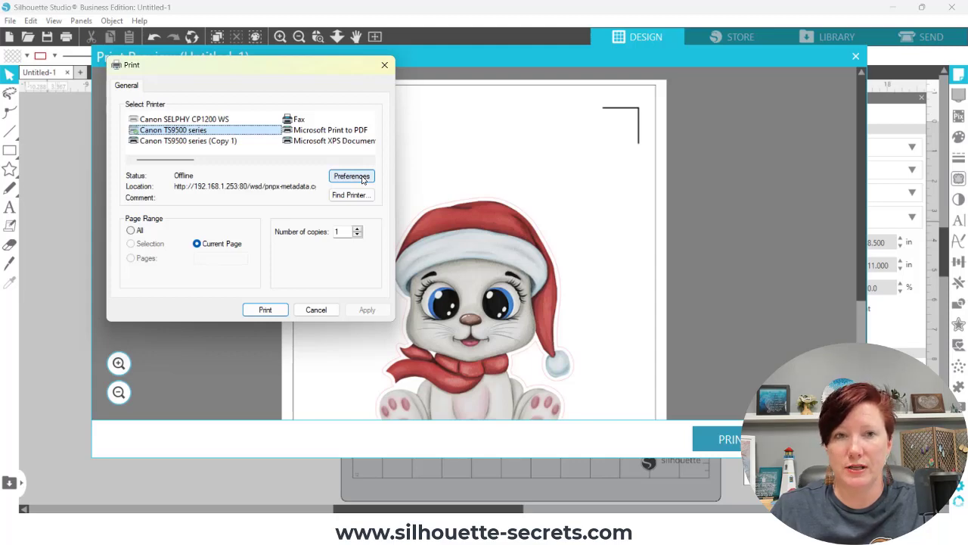
# Bring up the Canon printer's own Printing Preferences on the Quick Setup tab.
pyautogui.click(351, 176)
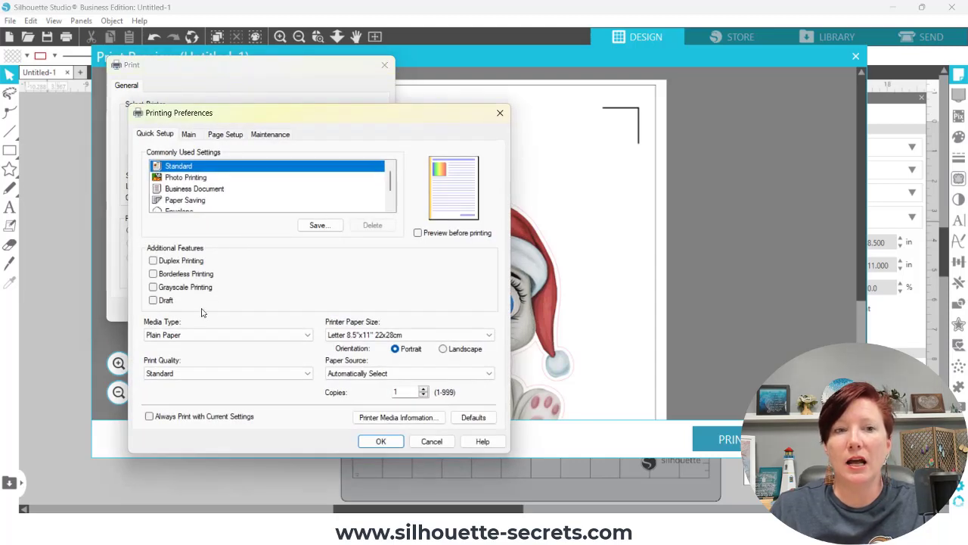
pyautogui.moveTo(200, 248)
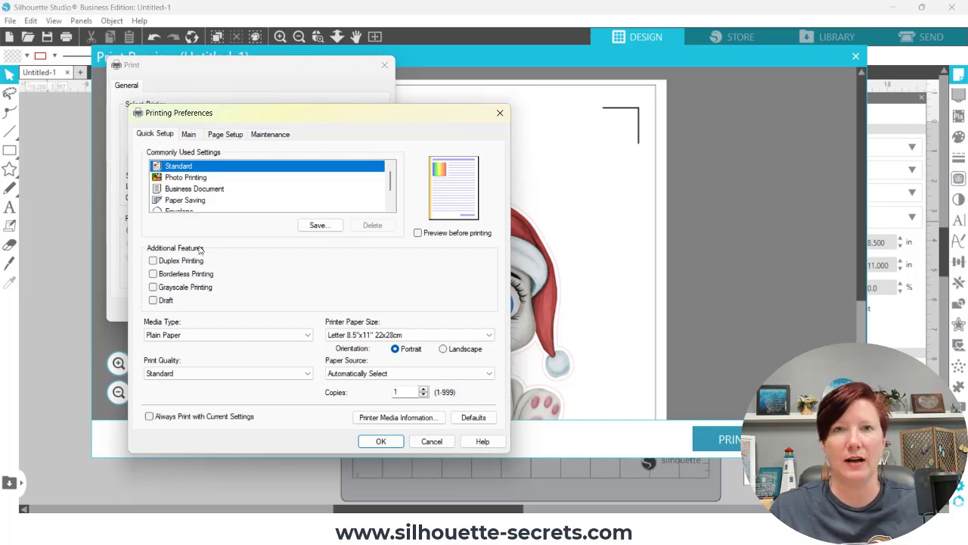
pyautogui.moveTo(281, 274)
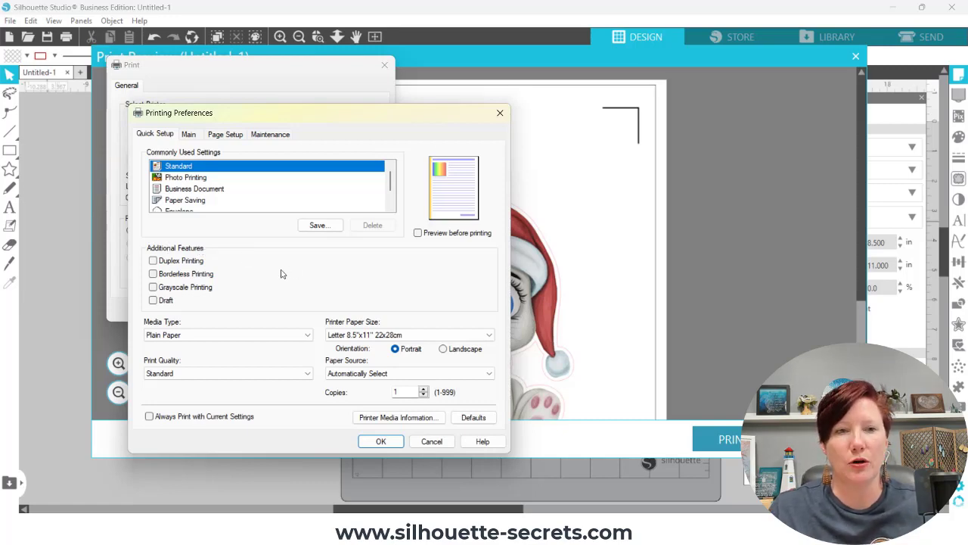
pyautogui.moveTo(282, 272)
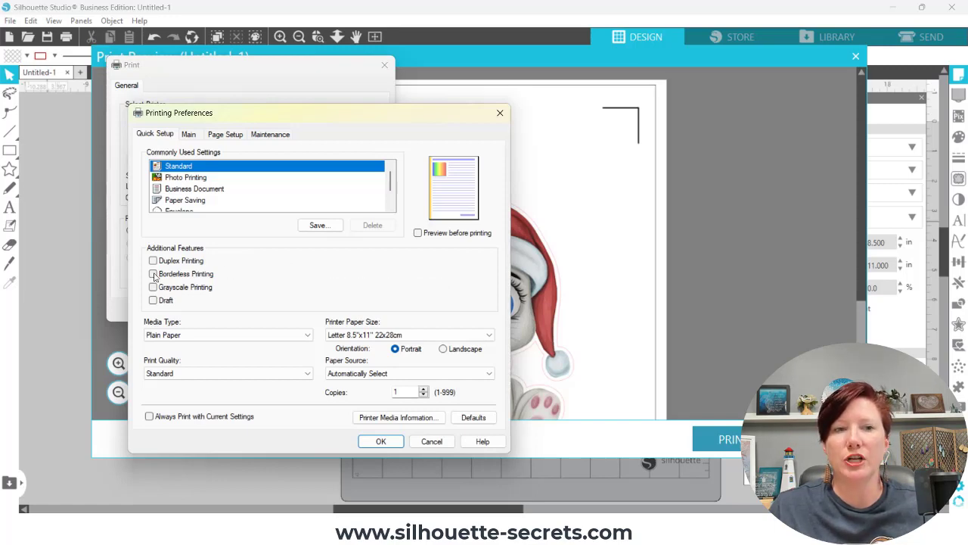
pyautogui.moveTo(155, 274)
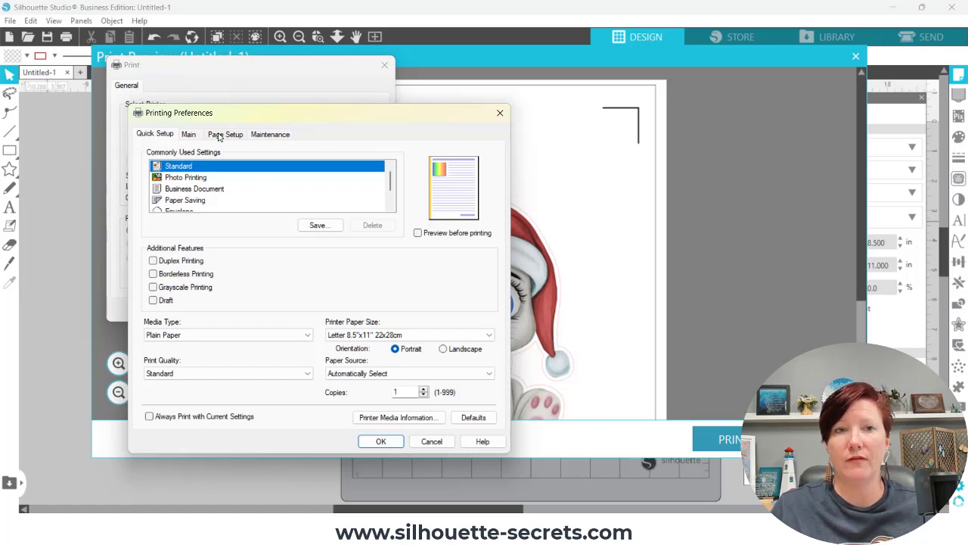
# Review the Page Setup layout options, leaving page layout at normal size.
pyautogui.click(224, 134)
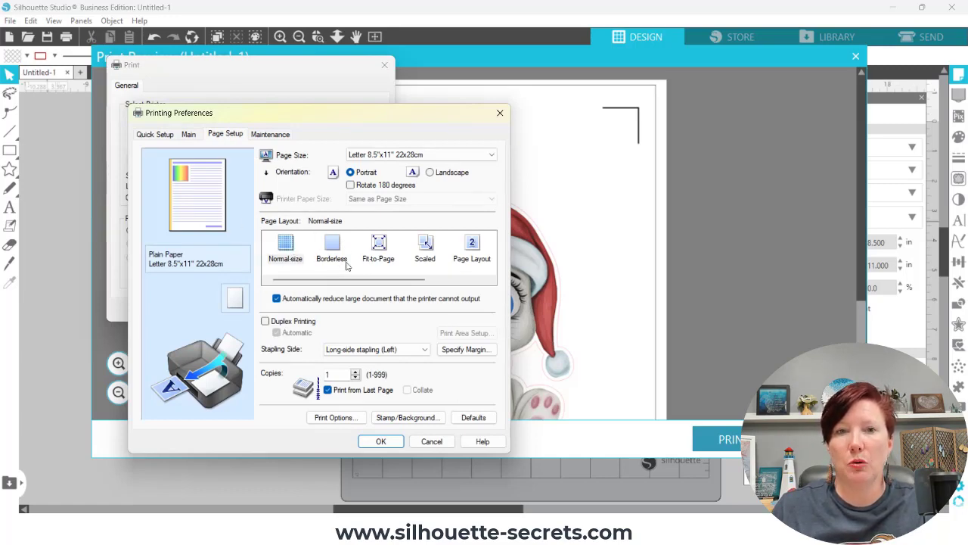
pyautogui.moveTo(447, 257)
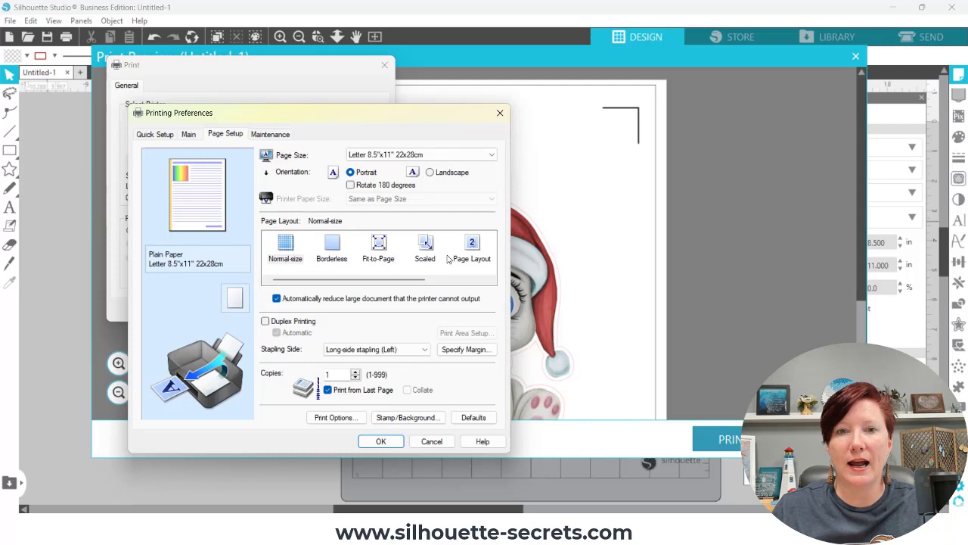
pyautogui.moveTo(457, 250)
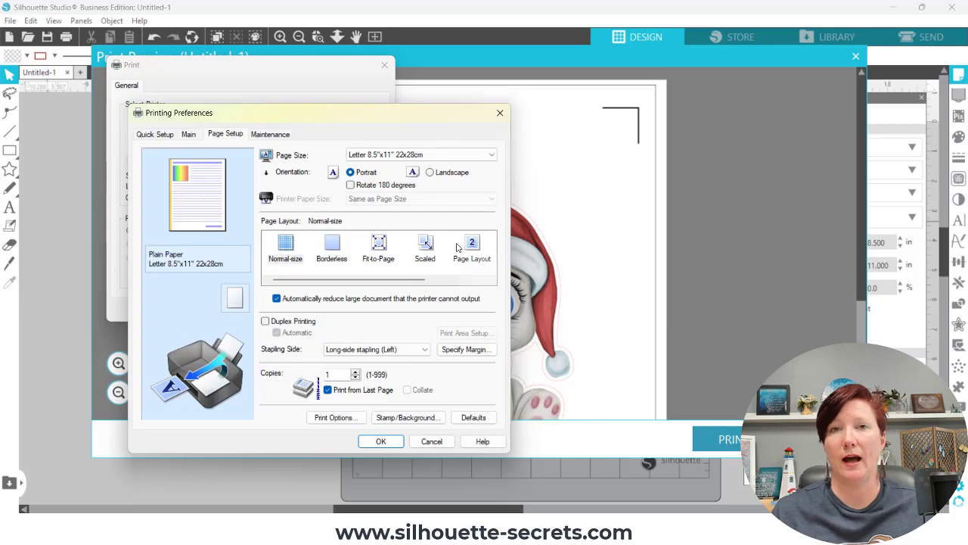
# Turn on Borderless Printing with glossy photo paper as media and confirm the preferences.
pyautogui.click(155, 133)
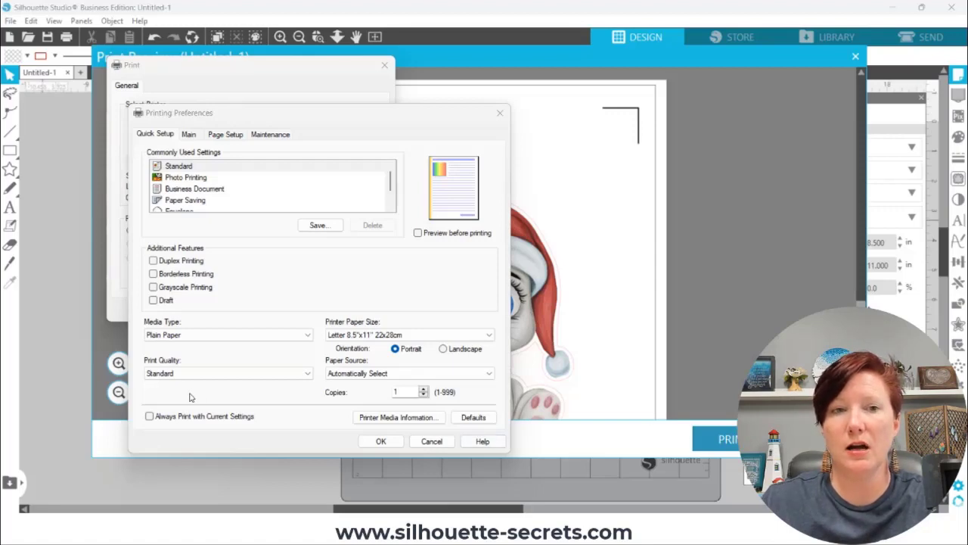
pyautogui.click(153, 273)
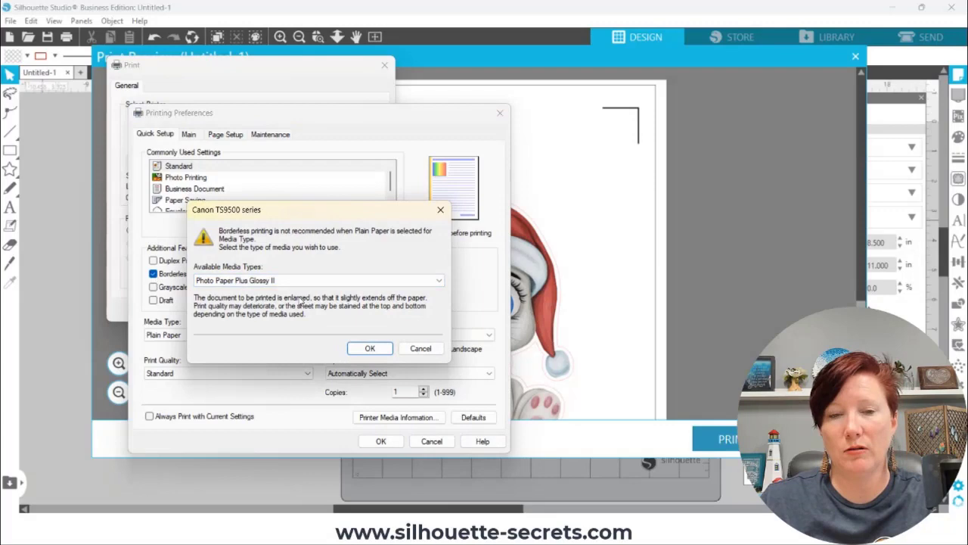
pyautogui.click(370, 348)
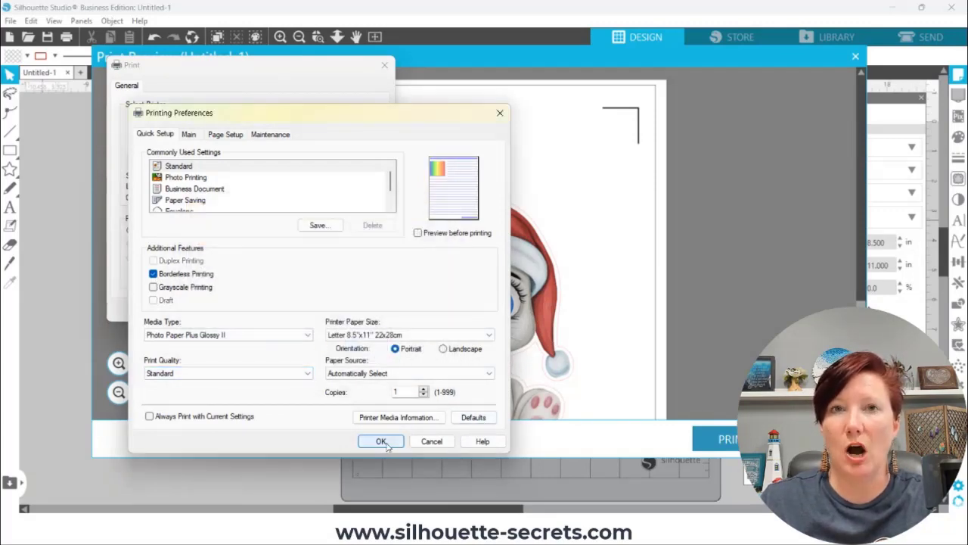
pyautogui.click(381, 442)
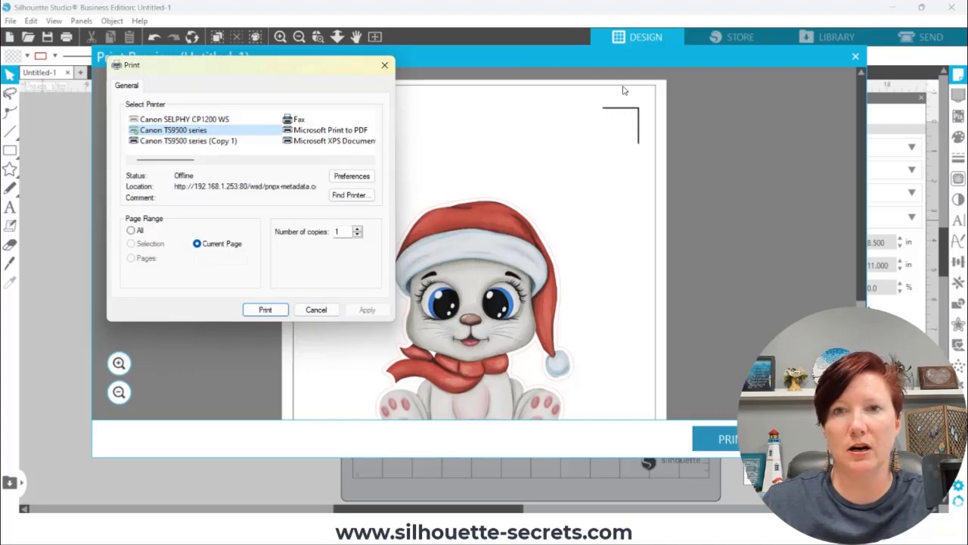
pyautogui.moveTo(630, 100)
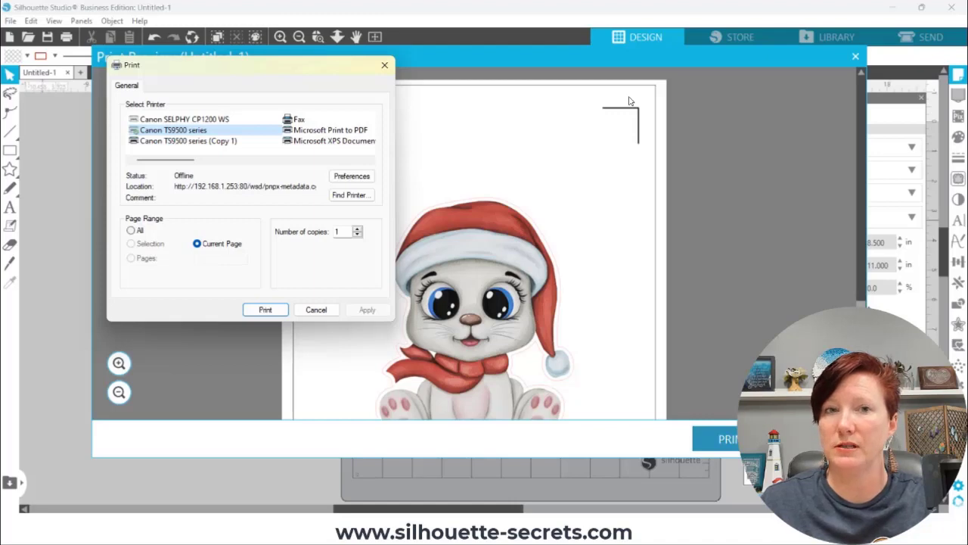
pyautogui.moveTo(610, 106)
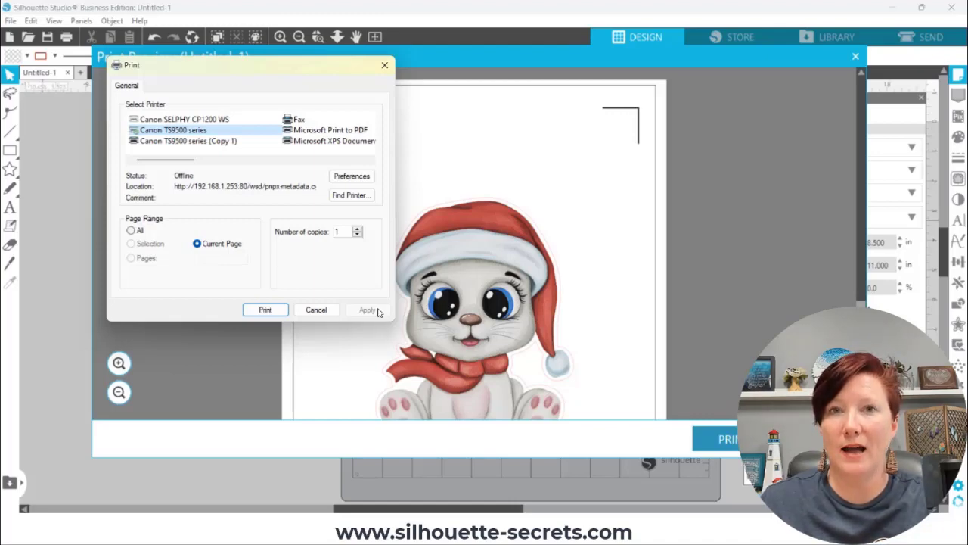
pyautogui.click(316, 308)
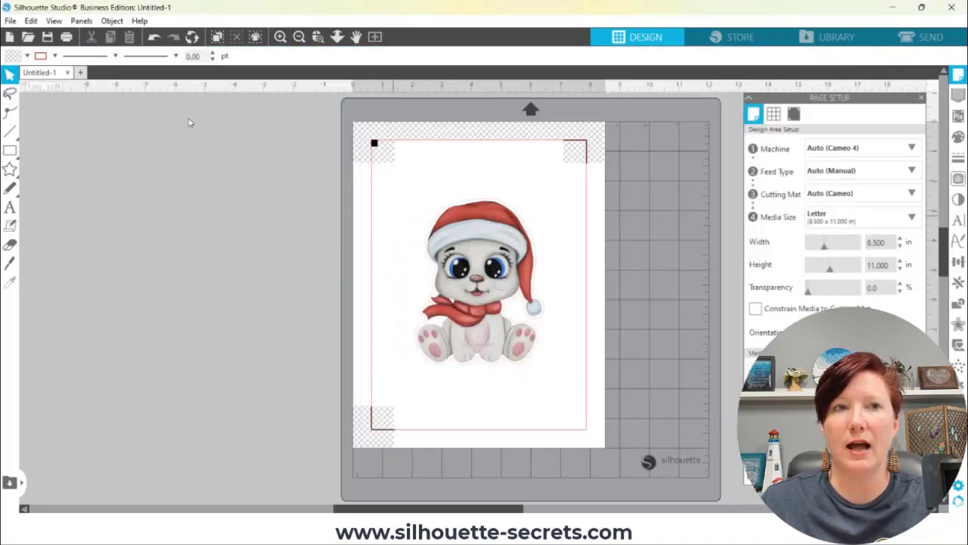
pyautogui.click(10, 21)
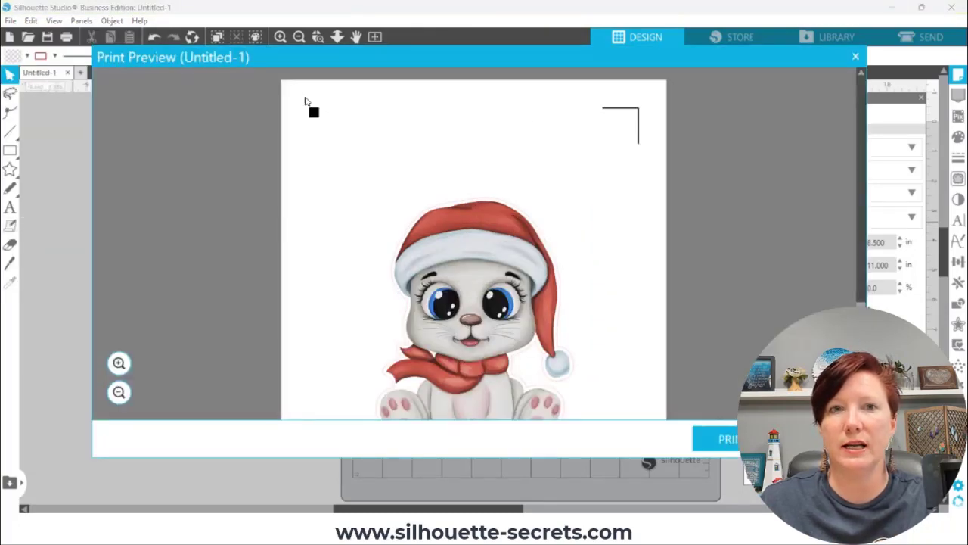
pyautogui.moveTo(666, 98)
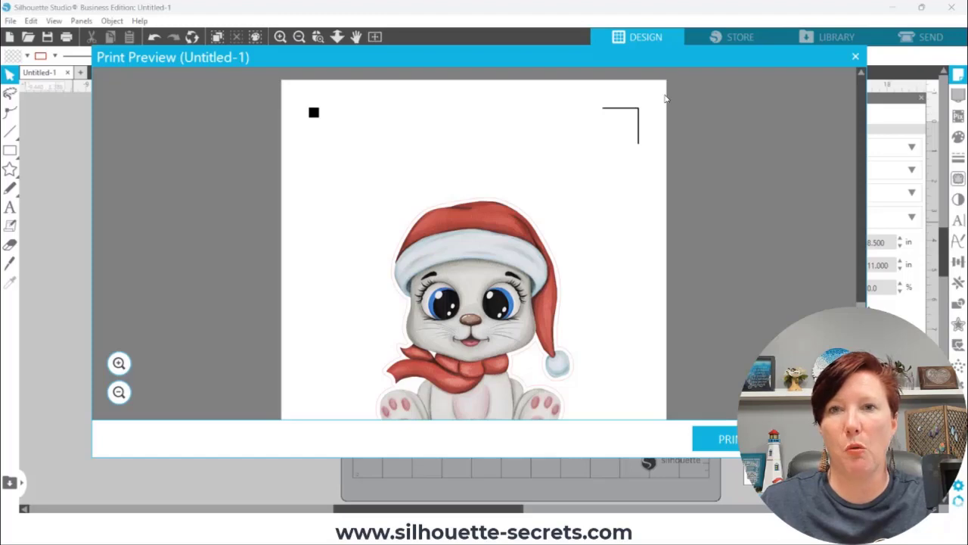
pyautogui.moveTo(657, 93)
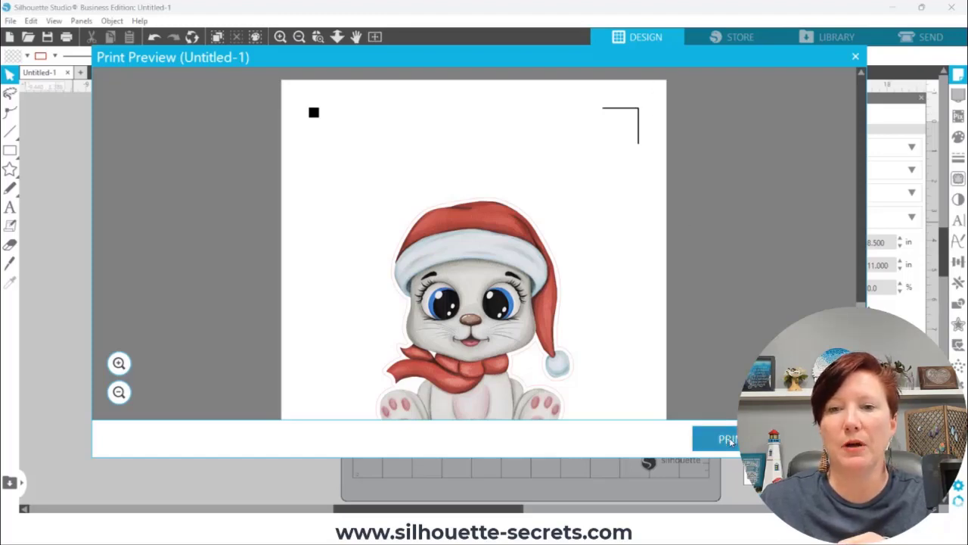
pyautogui.click(729, 437)
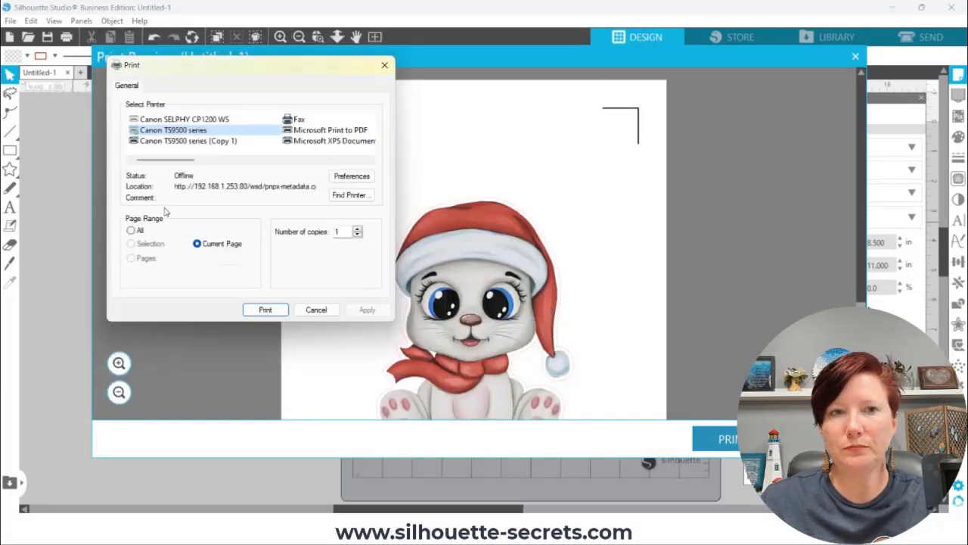
# Set the printer paper size to Square 12"x12" in Printing Preferences and confirm.
pyautogui.click(351, 176)
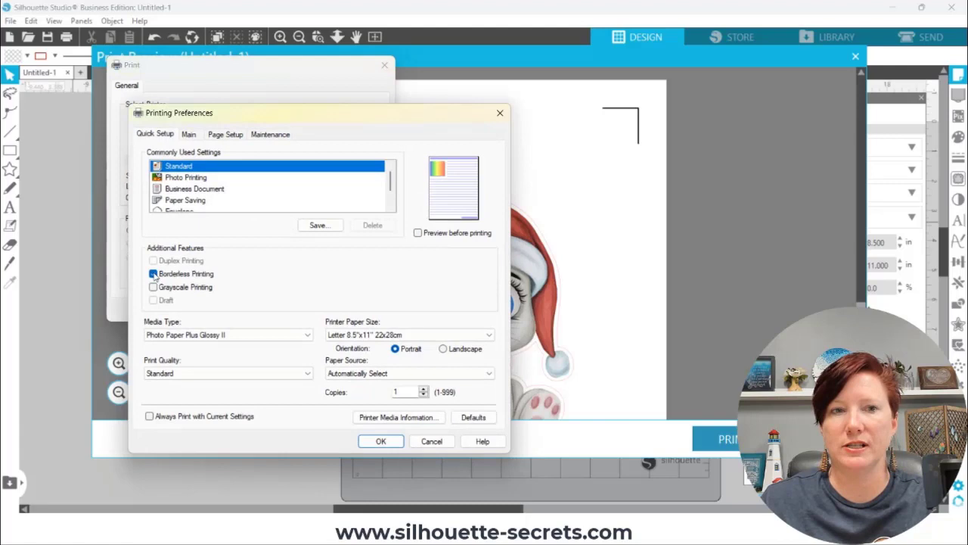
pyautogui.click(154, 274)
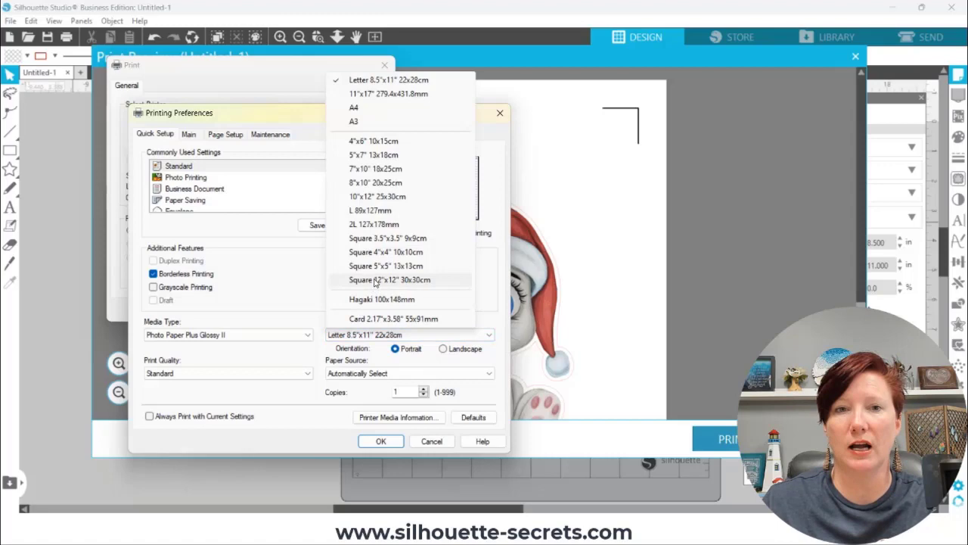
pyautogui.click(385, 280)
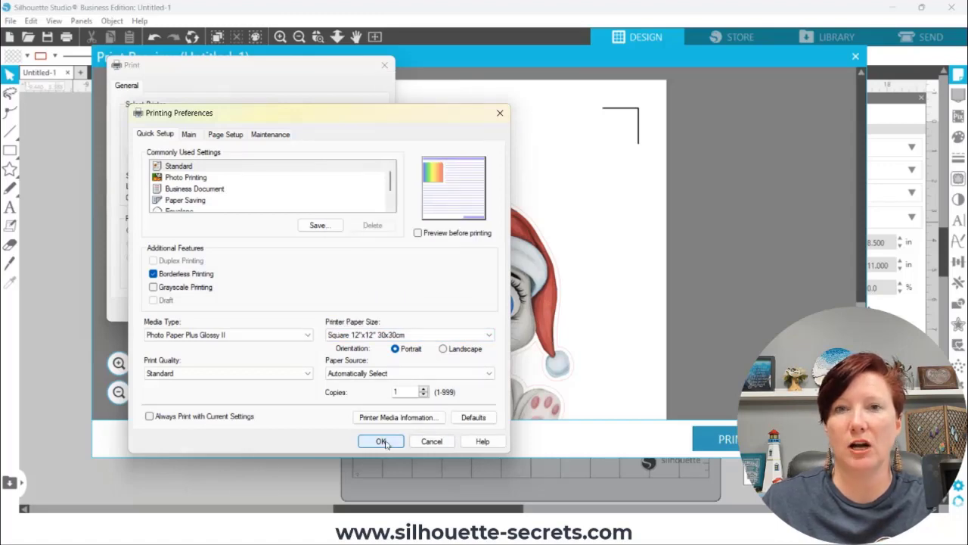
pyautogui.click(381, 442)
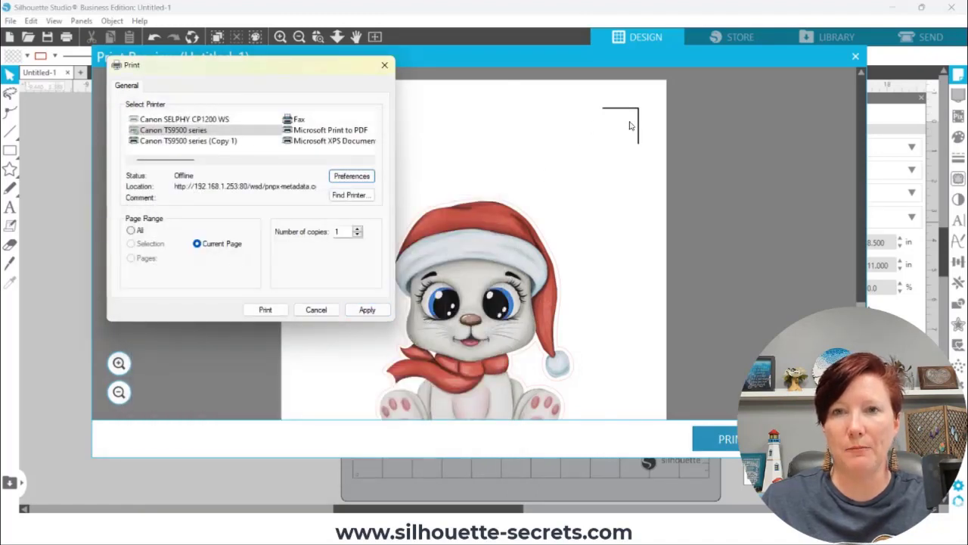
pyautogui.moveTo(409, 244)
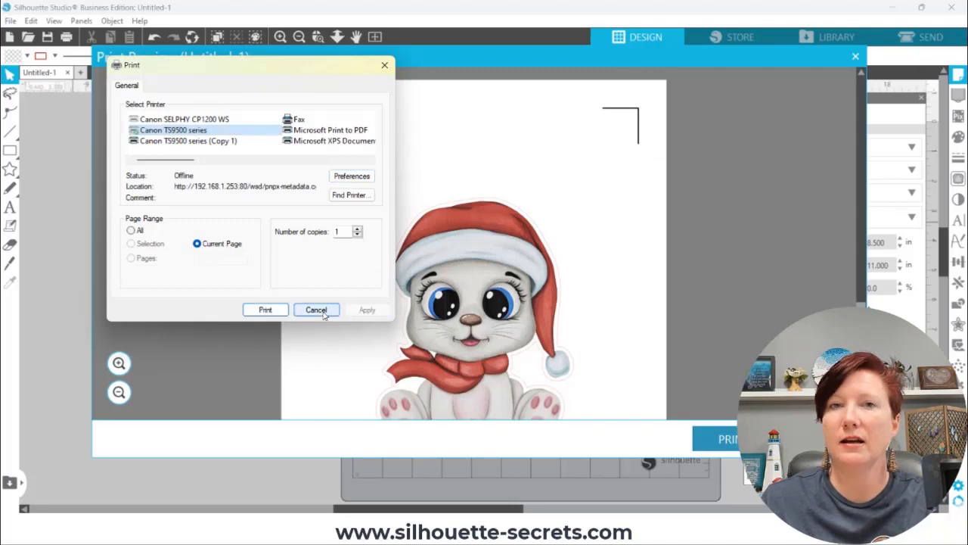
# Cancel out of printing and bring up the File menu commands.
pyautogui.click(316, 309)
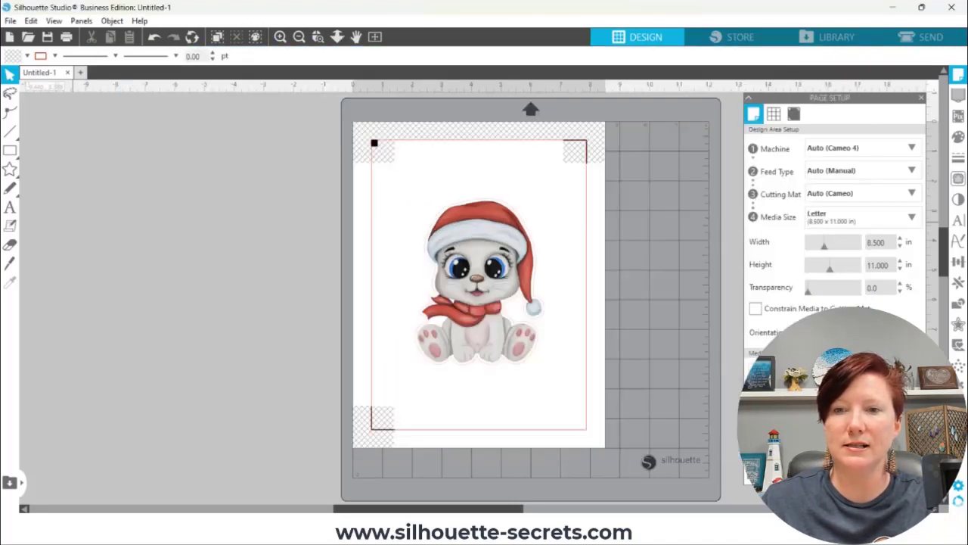
pyautogui.click(10, 21)
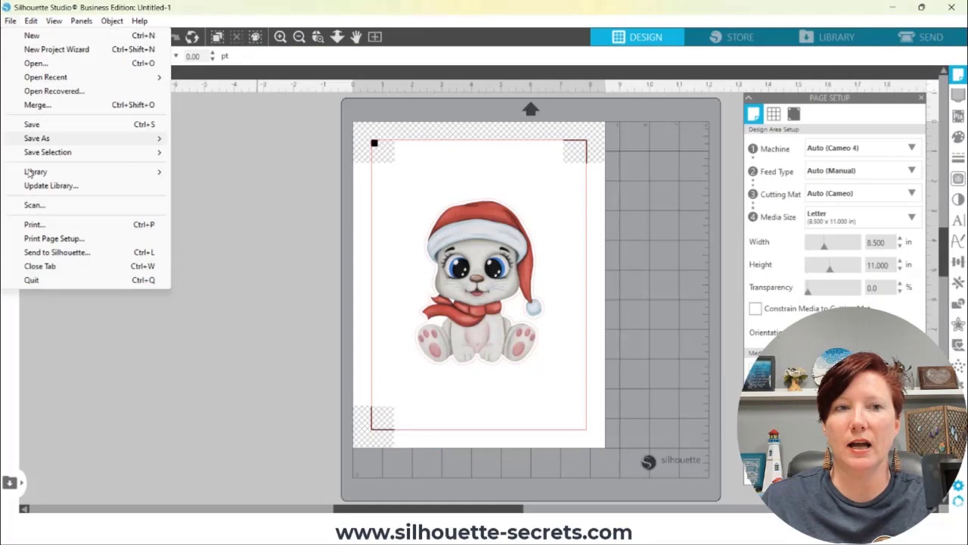